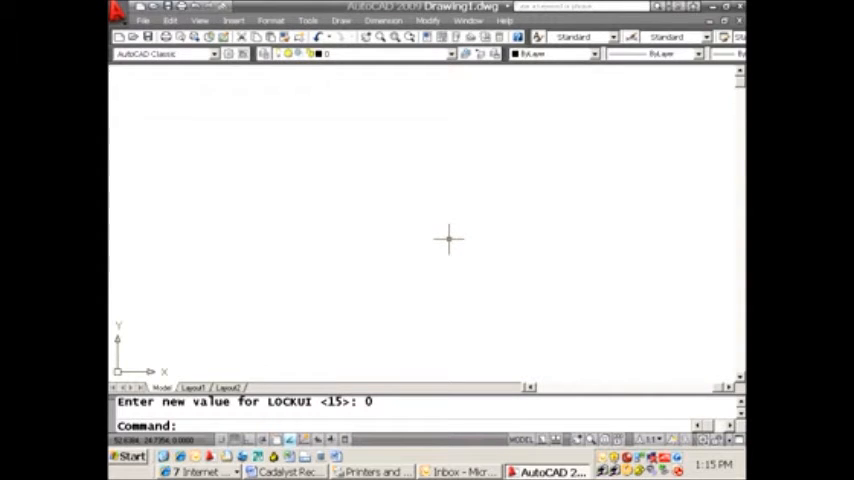
mouse_move(440, 232)
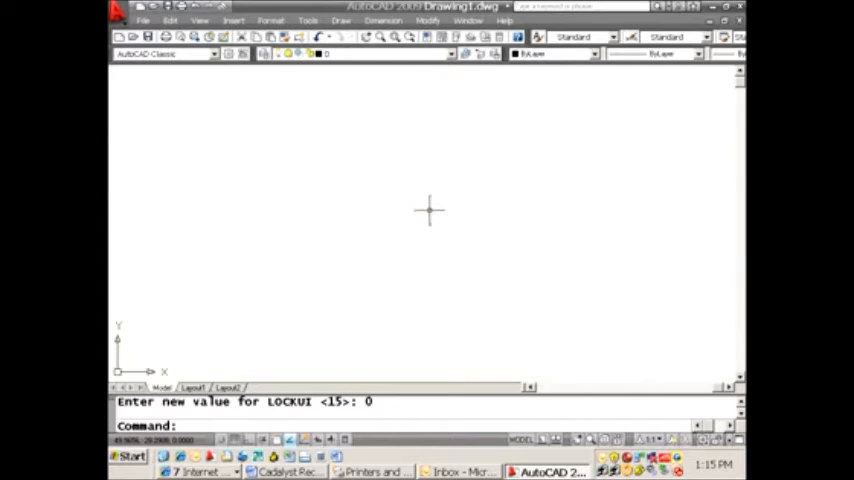
mouse_move(416, 208)
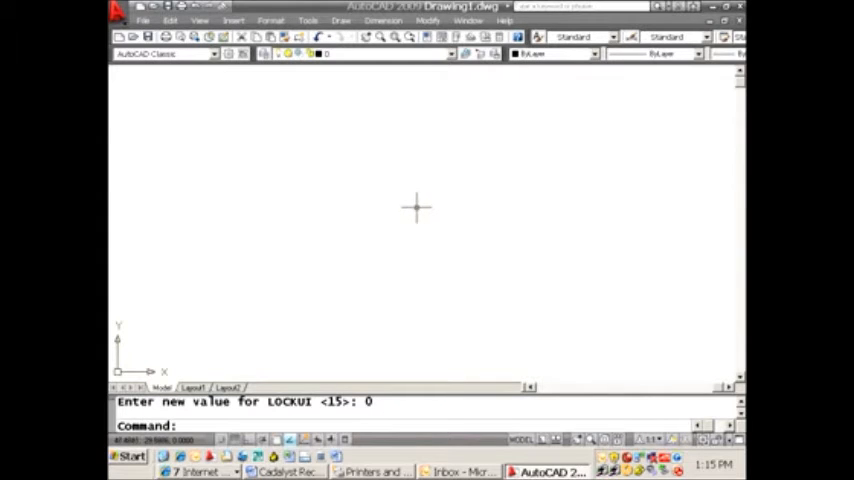
mouse_move(160, 128)
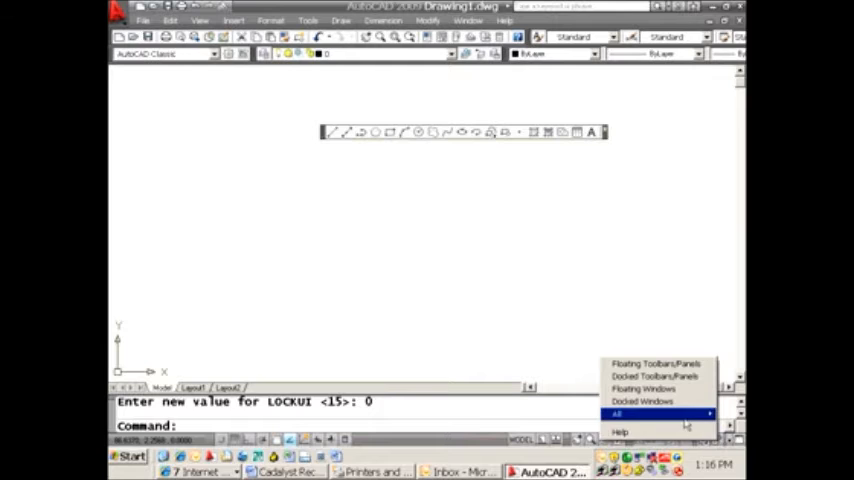
mouse_move(616, 414)
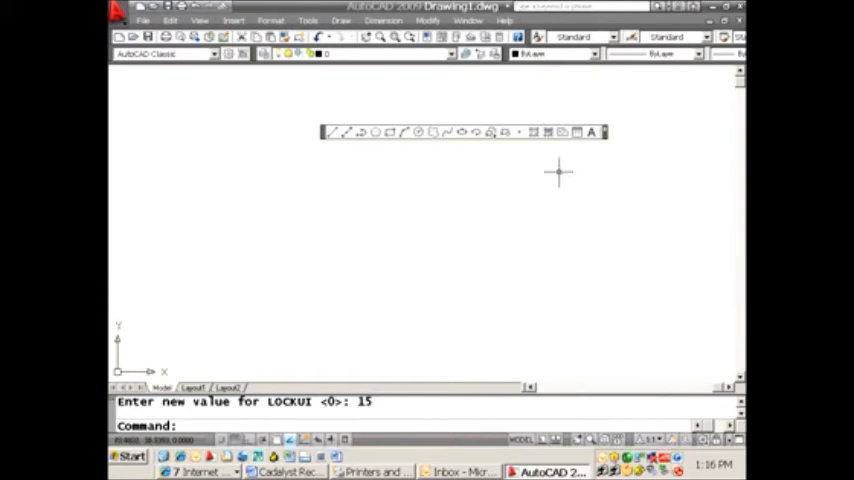
mouse_move(592, 132)
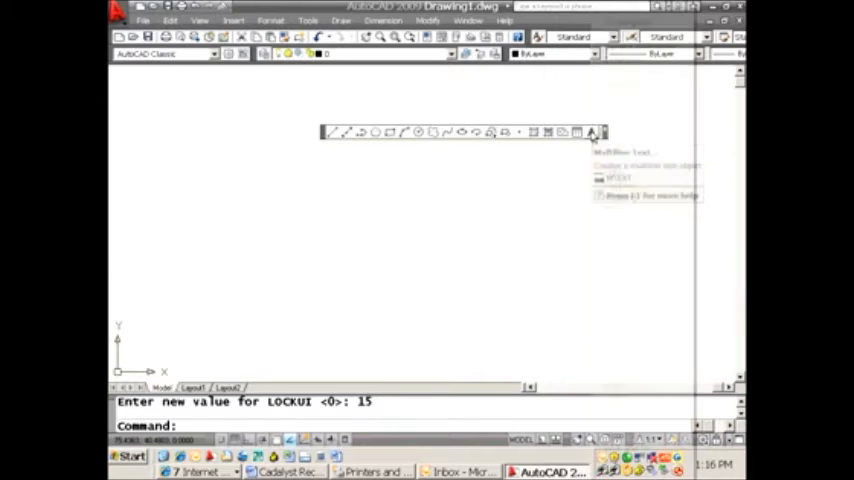
Bring up the Customize User Interface window from a toolbar's right-click menu.
right_click(596, 132)
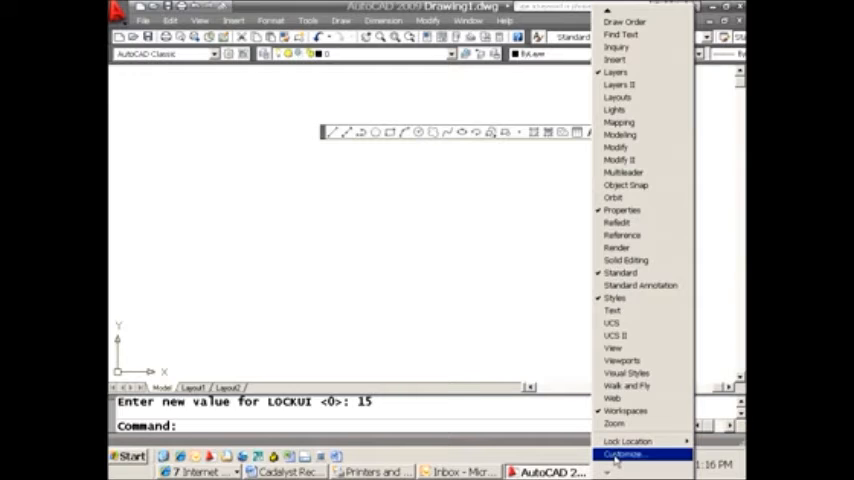
left_click(624, 454)
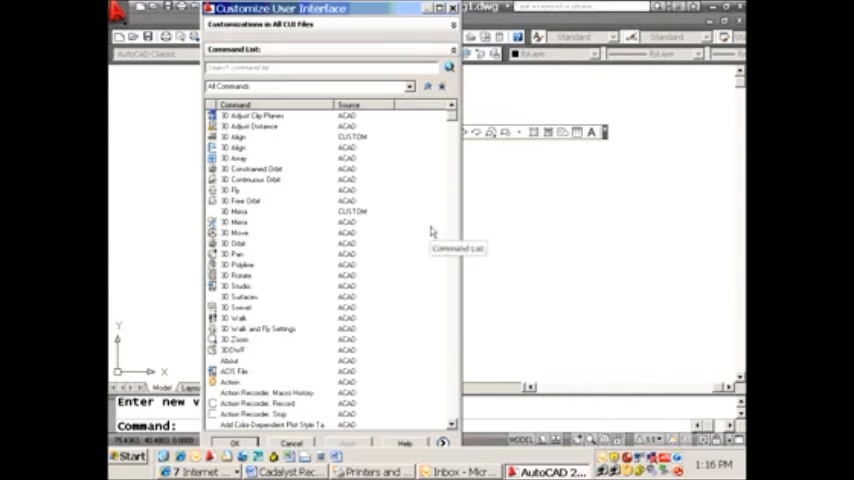
mouse_move(412, 156)
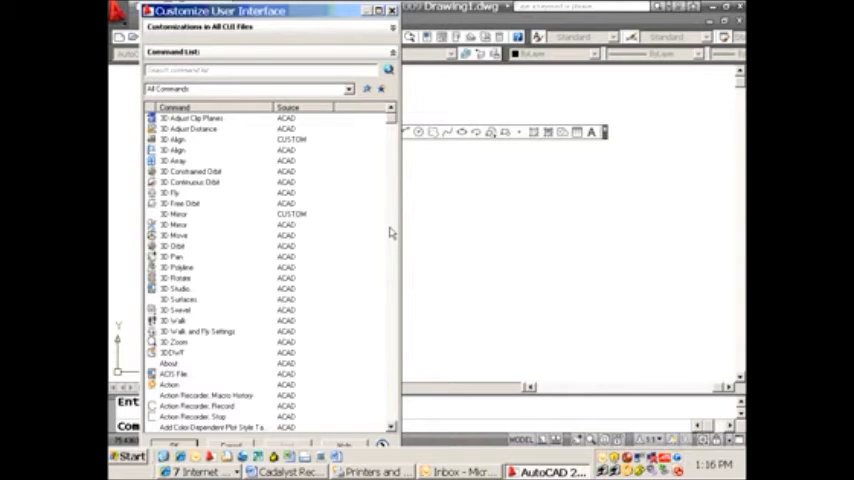
mouse_move(184, 220)
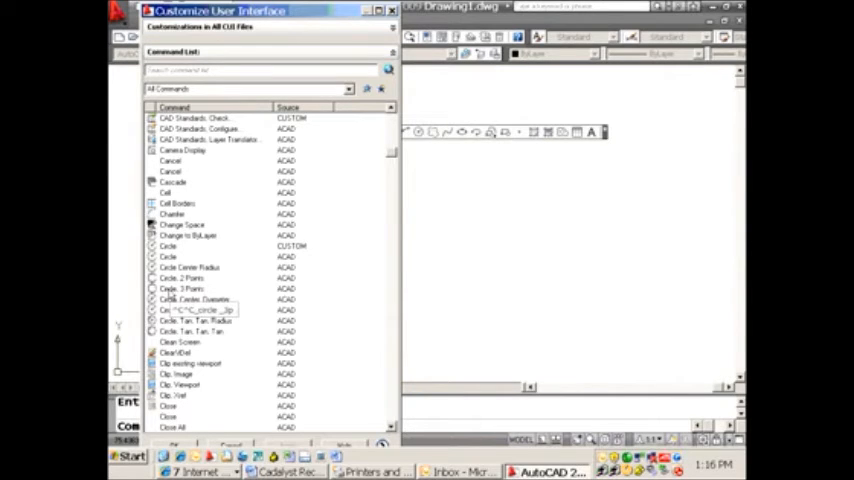
Select the Circle, 3 Points command in the Command List for dragging onto the Draw toolbar.
left_click(182, 288)
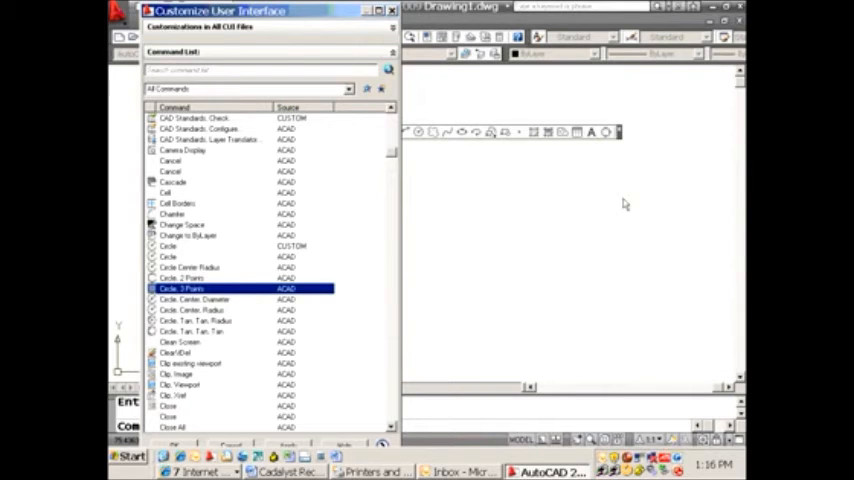
mouse_move(608, 152)
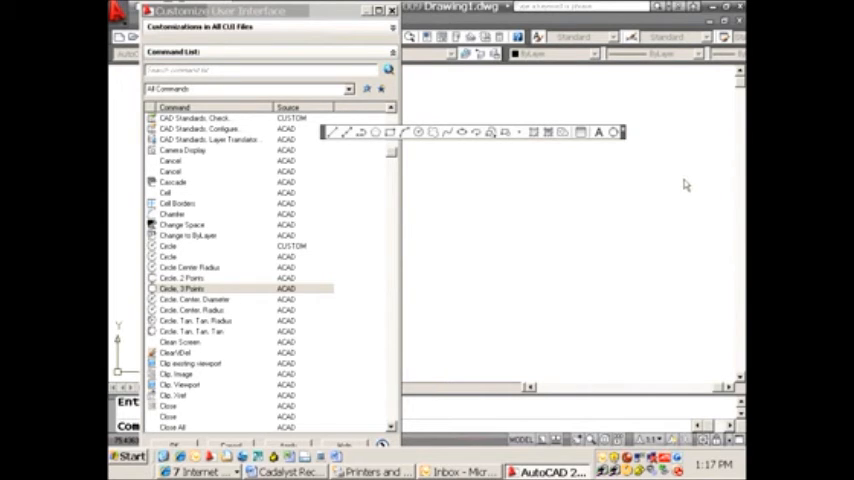
mouse_move(664, 176)
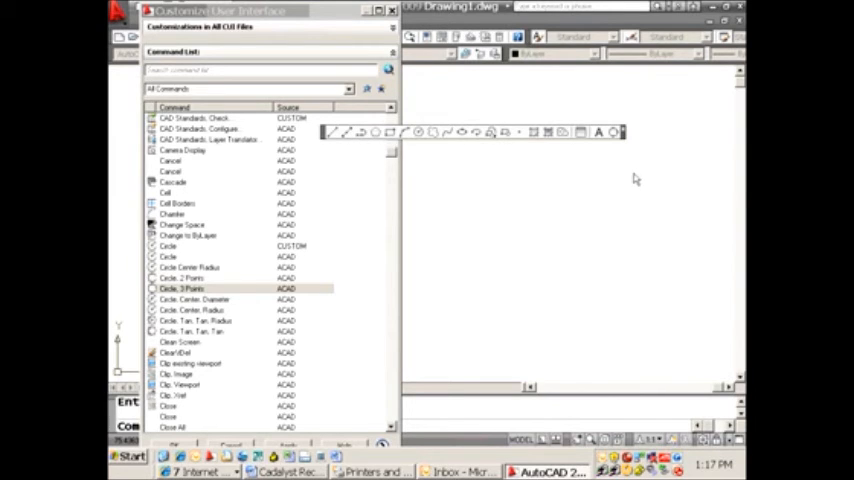
mouse_move(602, 188)
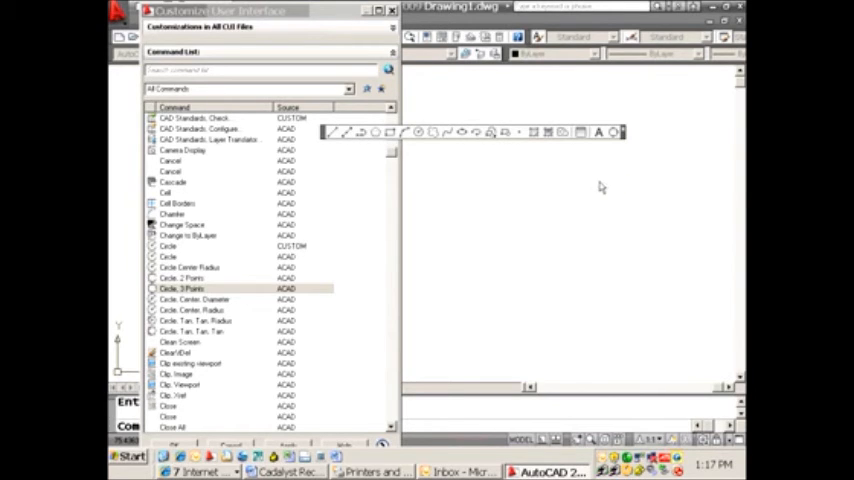
mouse_move(598, 176)
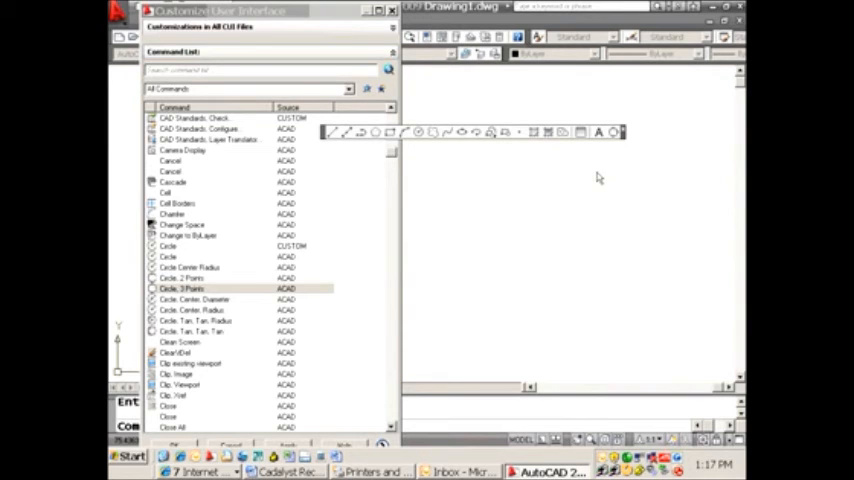